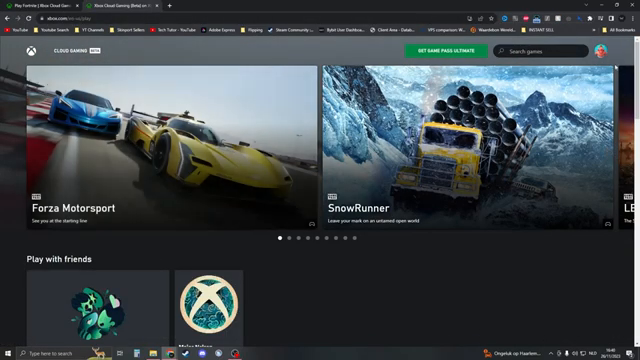
- Search the Xbox Cloud Gaming catalogue for 'fortnite' and open the Fortnite game page
{"action": "left_click", "coordinate": [617, 52]}
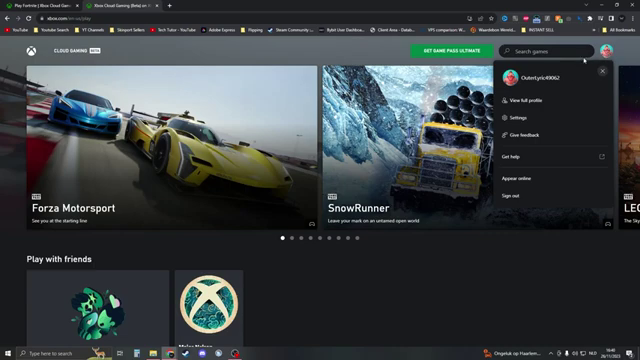
{"action": "mouse_move", "coordinate": [329, 183]}
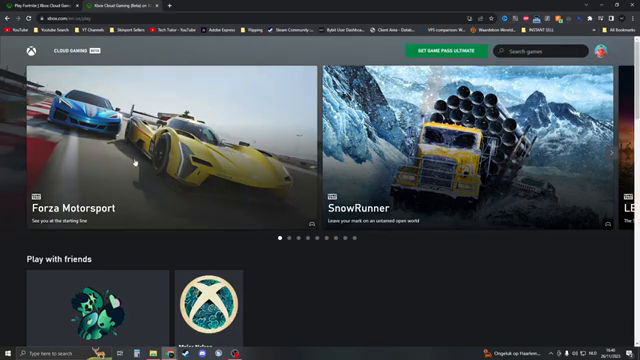
{"action": "scroll", "scroll_direction": "down", "scroll_amount": 3}
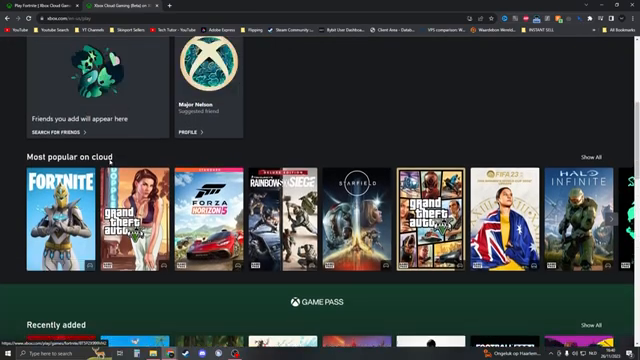
{"action": "type", "text": "for"}
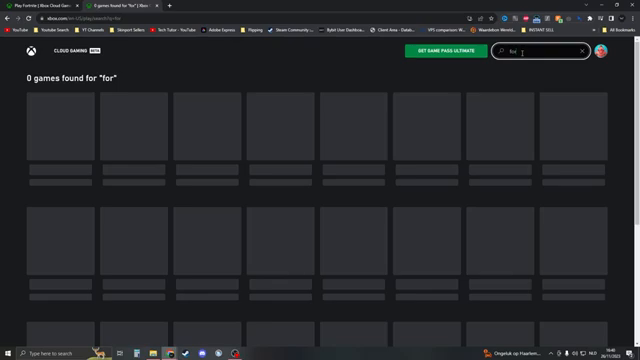
{"action": "type", "text": "fortnite"}
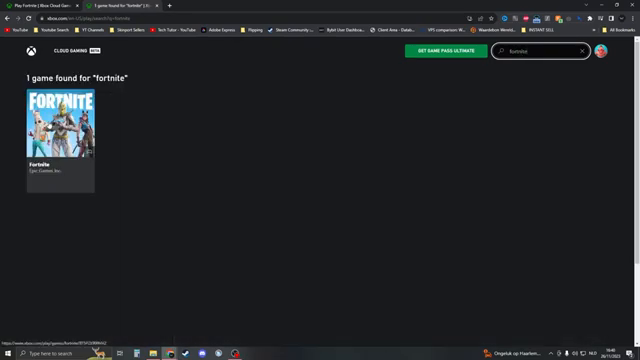
{"action": "left_click", "coordinate": [55, 125]}
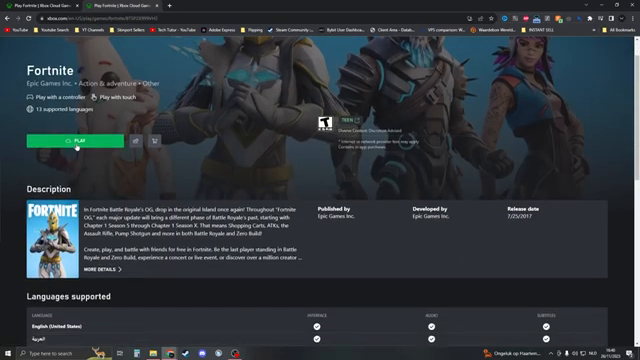
- Start Fortnite with the green PLAY button to join the cloud queue
{"action": "left_click", "coordinate": [70, 135]}
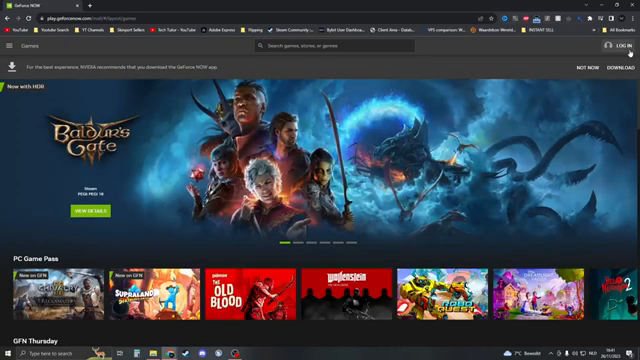
- Open GeForce NOW's Free, Priority and Ultimate membership plans via LOG IN
{"action": "left_click", "coordinate": [625, 46]}
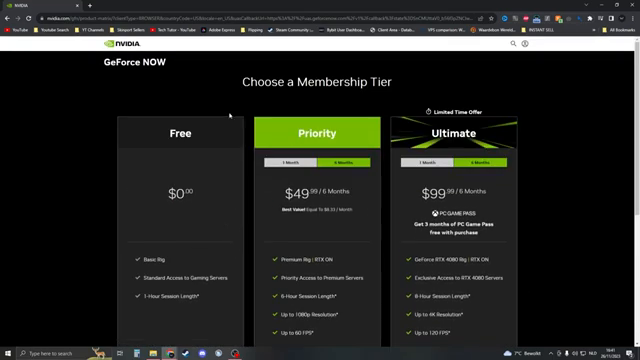
{"action": "scroll", "scroll_direction": "down", "scroll_amount": 3}
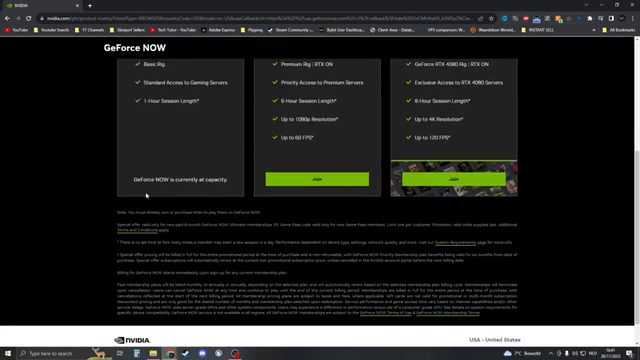
{"action": "scroll", "scroll_direction": "up", "scroll_amount": 3}
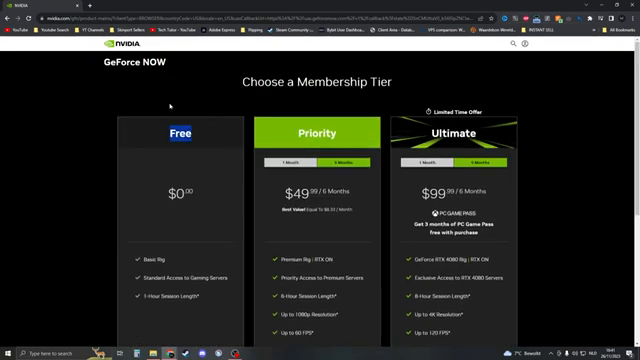
{"action": "scroll", "scroll_direction": "down", "scroll_amount": 3}
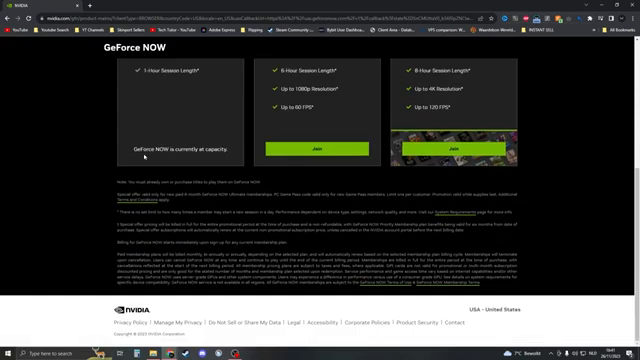